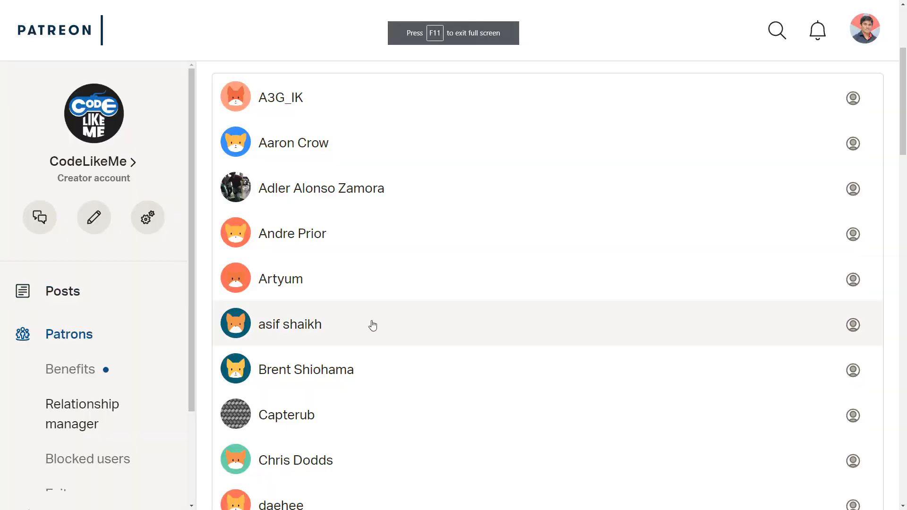
Return the Demonstration level from full-screen view to the standard level editor layout
scroll(down, 3)
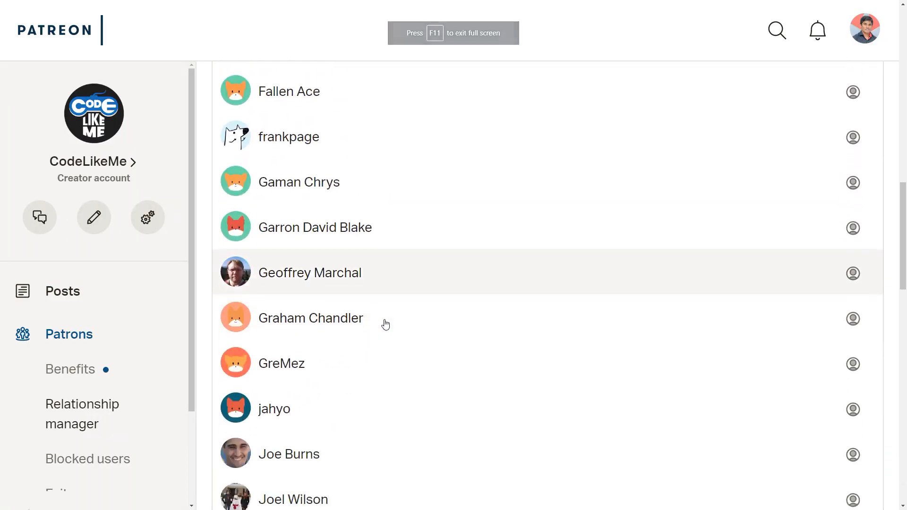
scroll(down, 3)
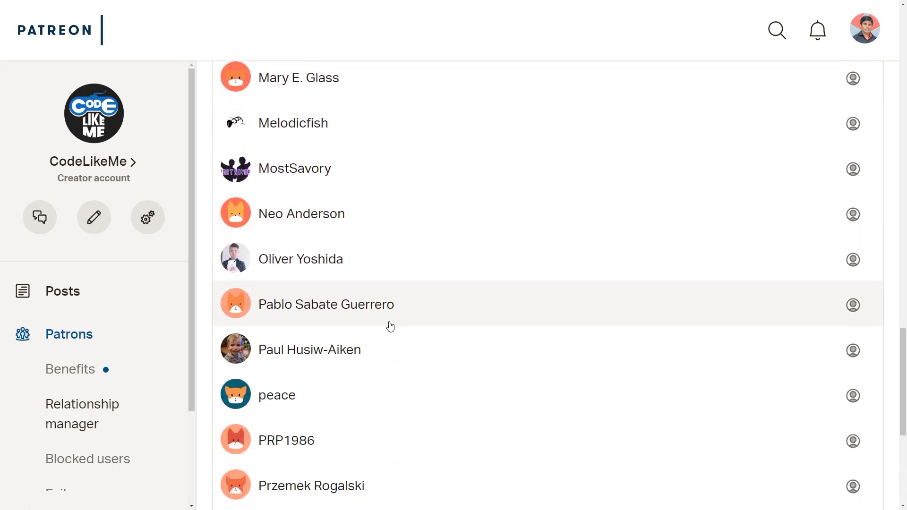
scroll(down, 3)
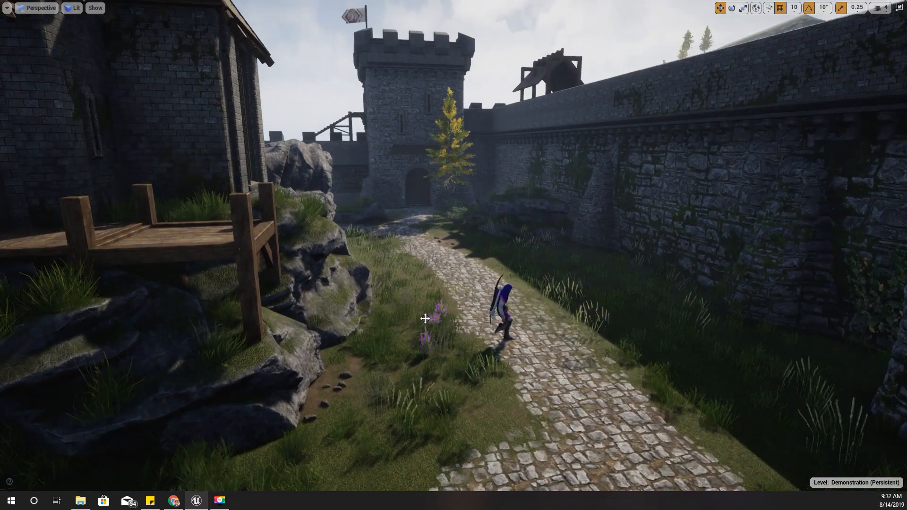
click(321, 7)
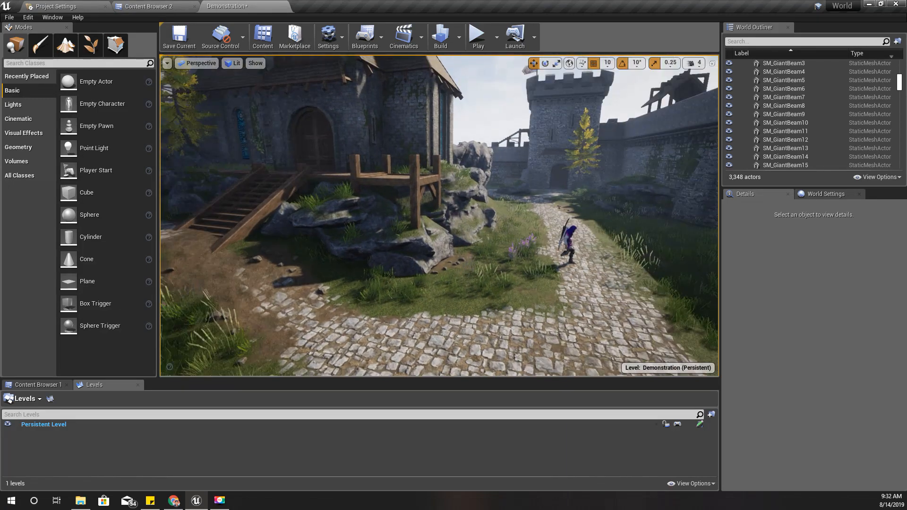
Browse Content Browser 2 to Character > Human > AI, where AI_HumanBT lives
click(152, 7)
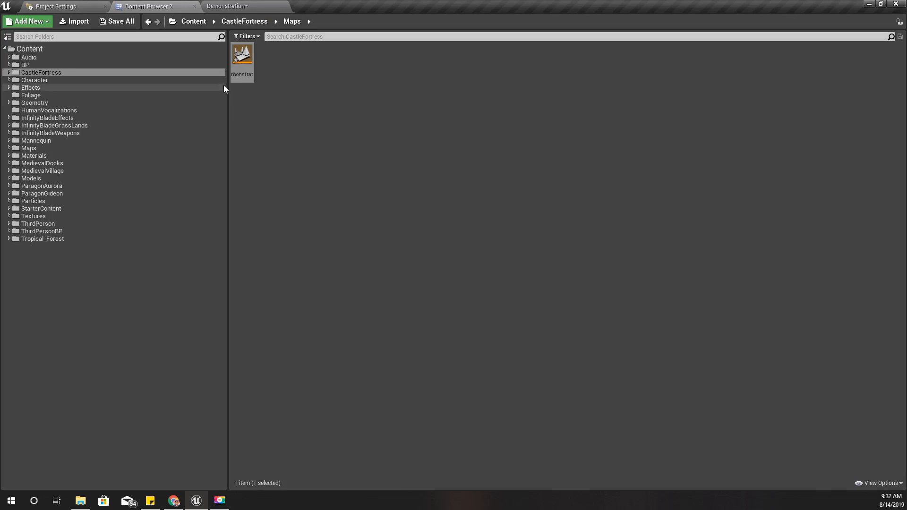
click(34, 79)
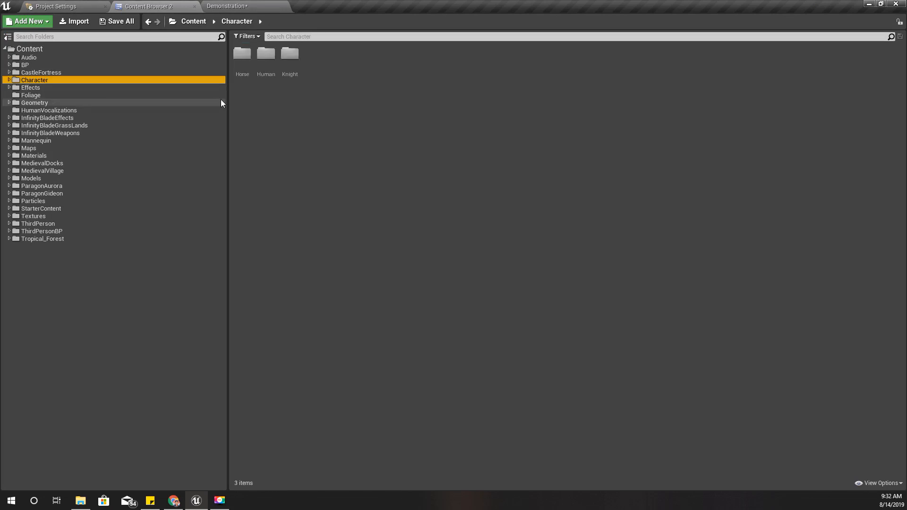
click(266, 53)
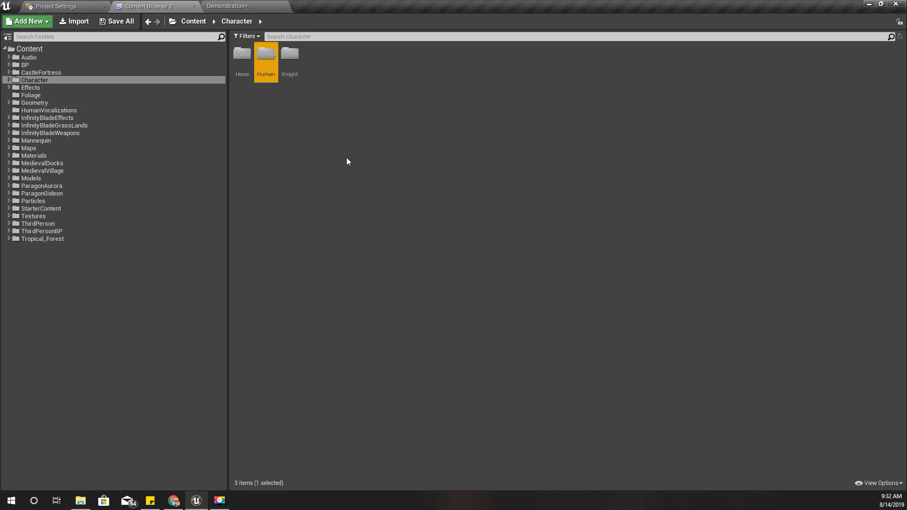
double_click(265, 54)
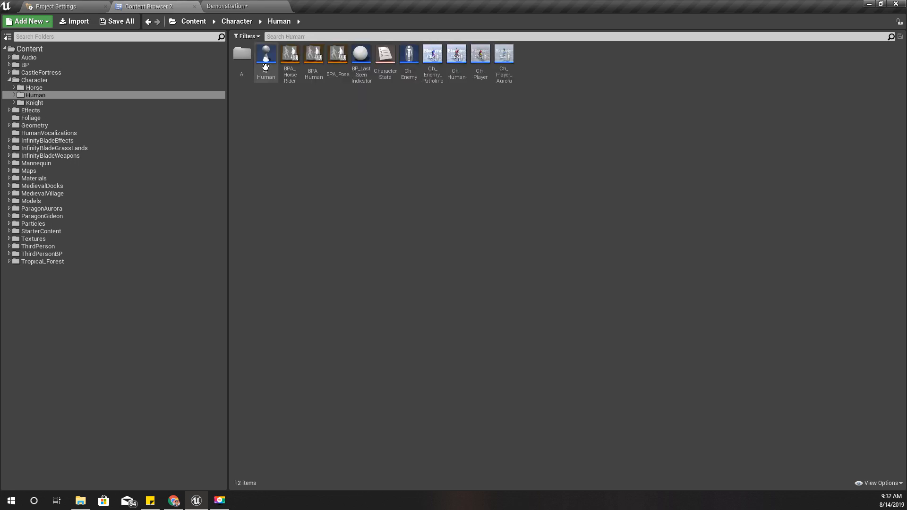
double_click(241, 55)
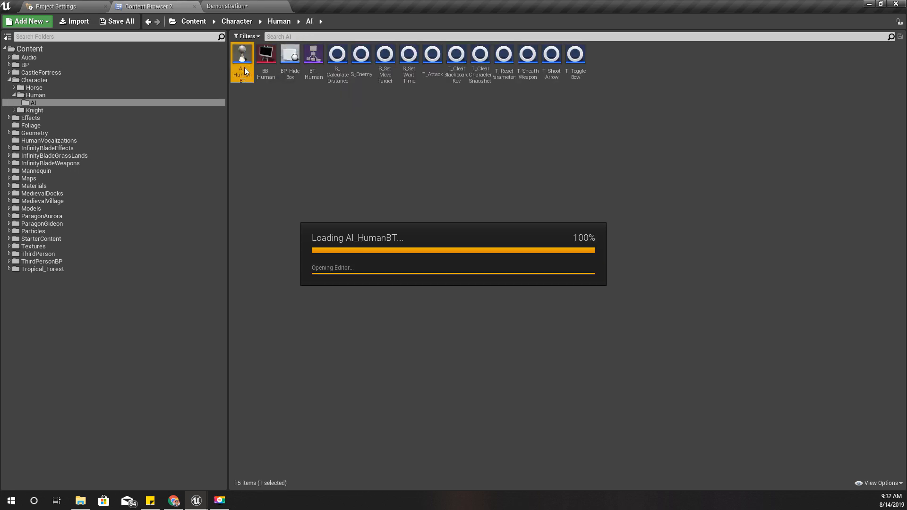
mouse_move(242, 55)
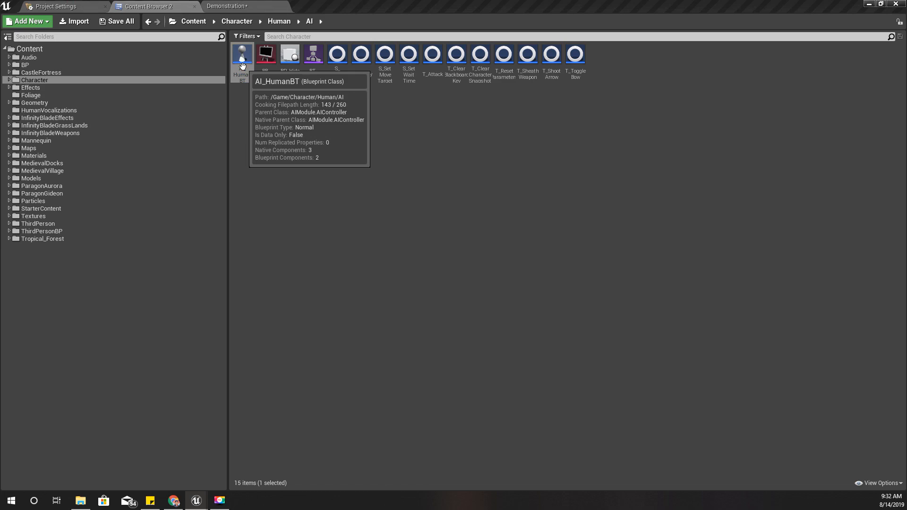
Bring up AI_HumanBT's Sight graph and locate its Play Sound at Location node
double_click(242, 54)
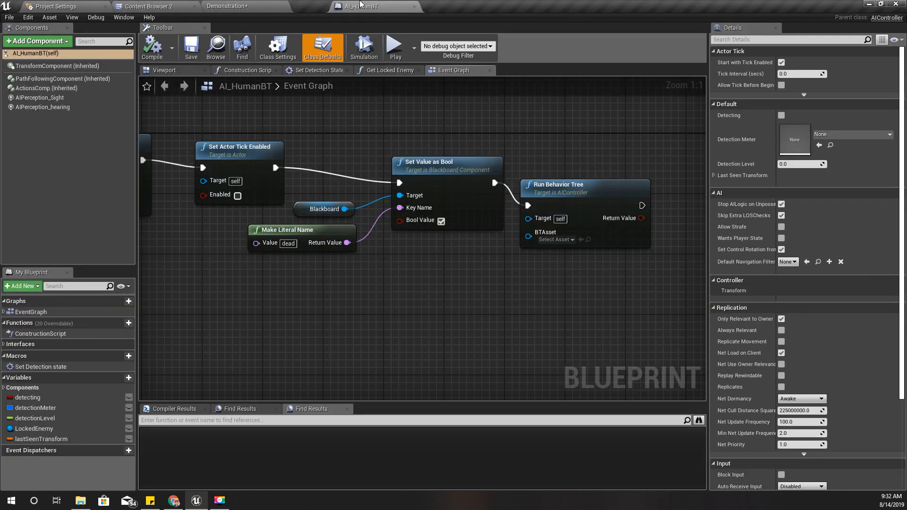
scroll(down, 3)
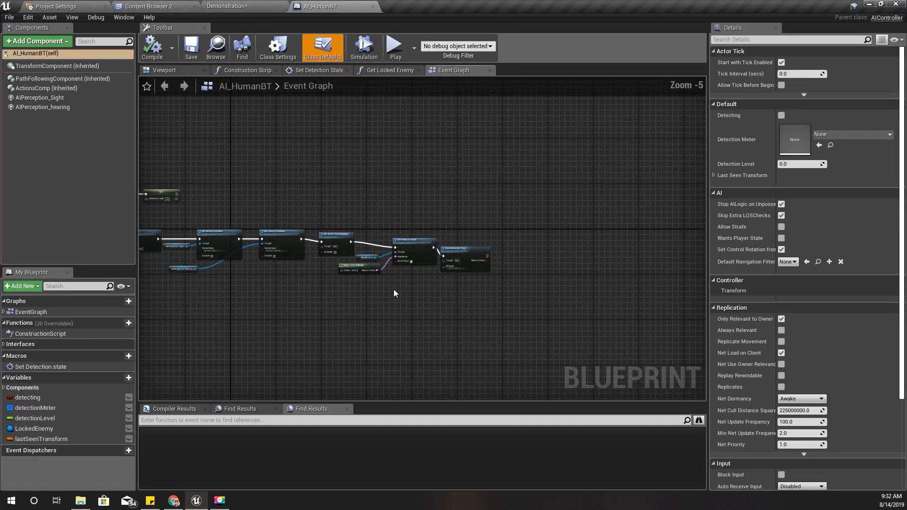
scroll(down, 3)
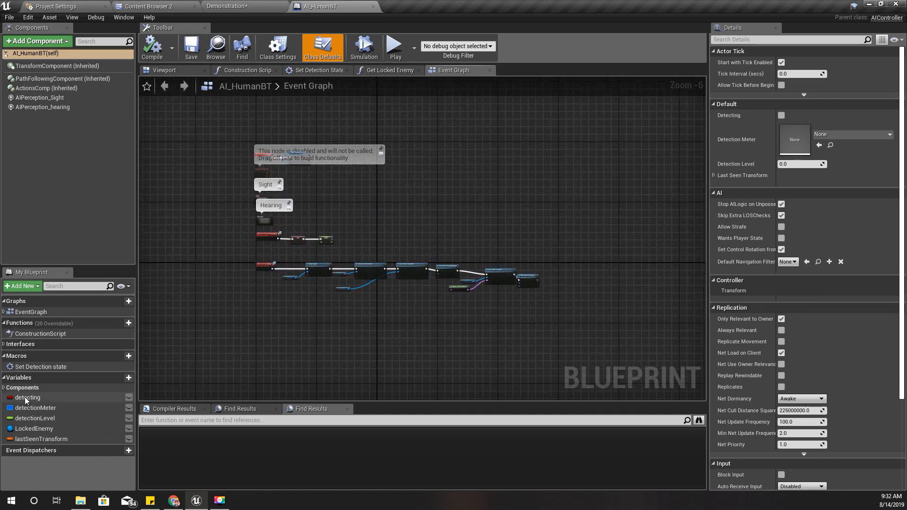
scroll(up, 3)
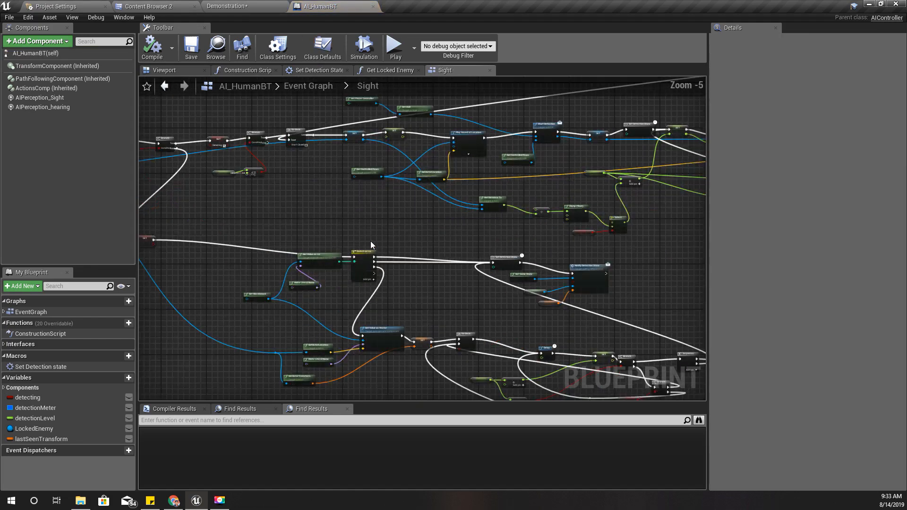
scroll(up, 3)
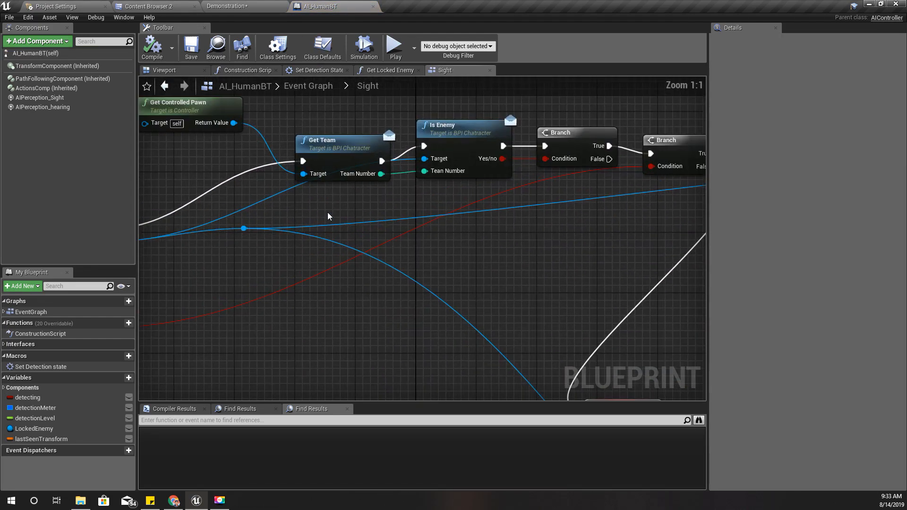
scroll(down, 3)
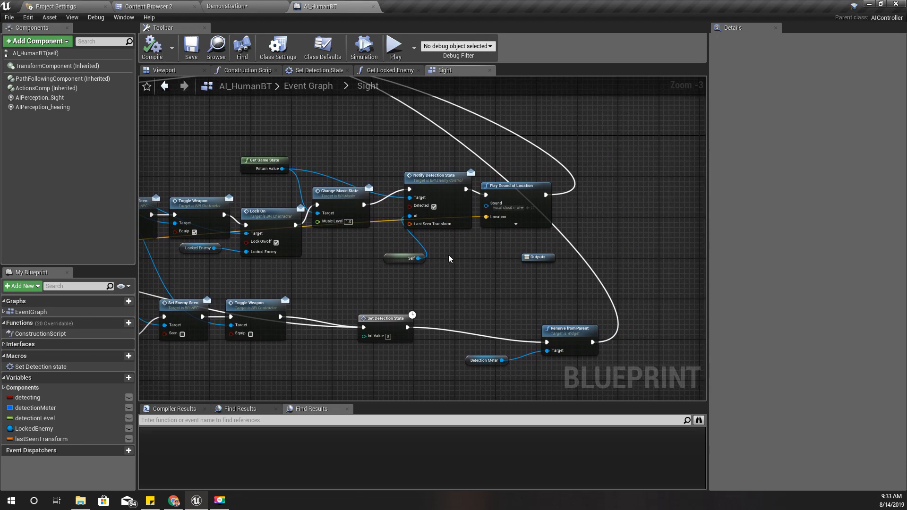
scroll(up, 3)
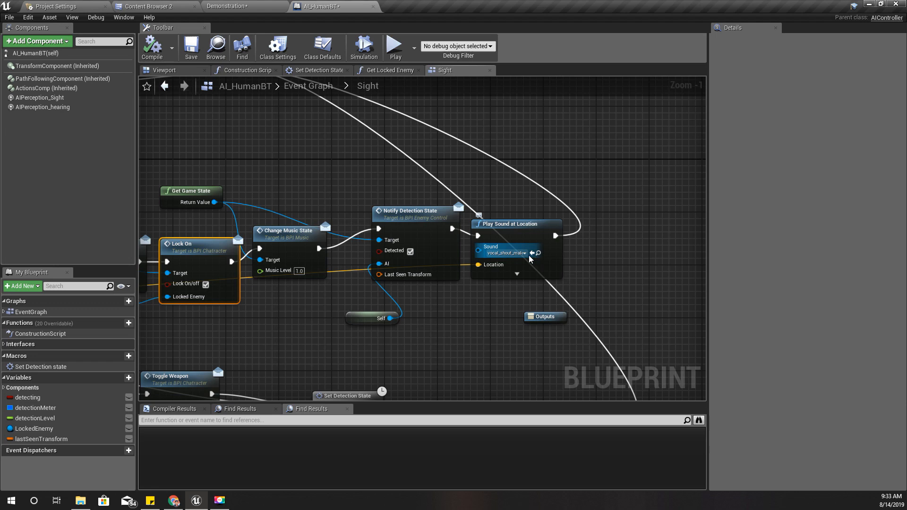
mouse_move(421, 251)
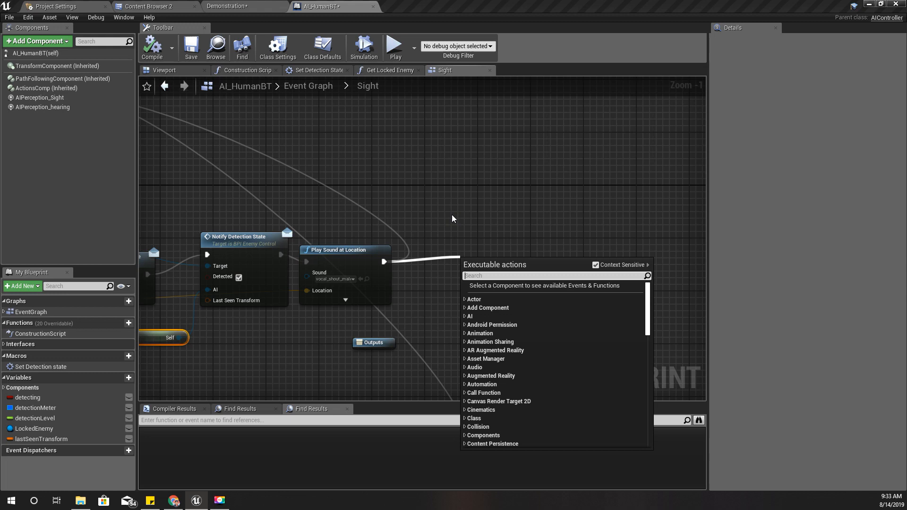
text(make nois)
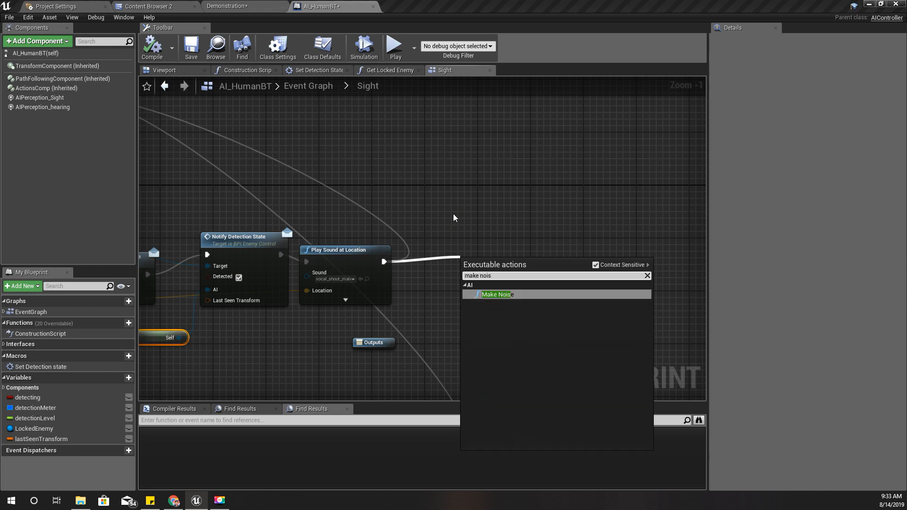
click(496, 295)
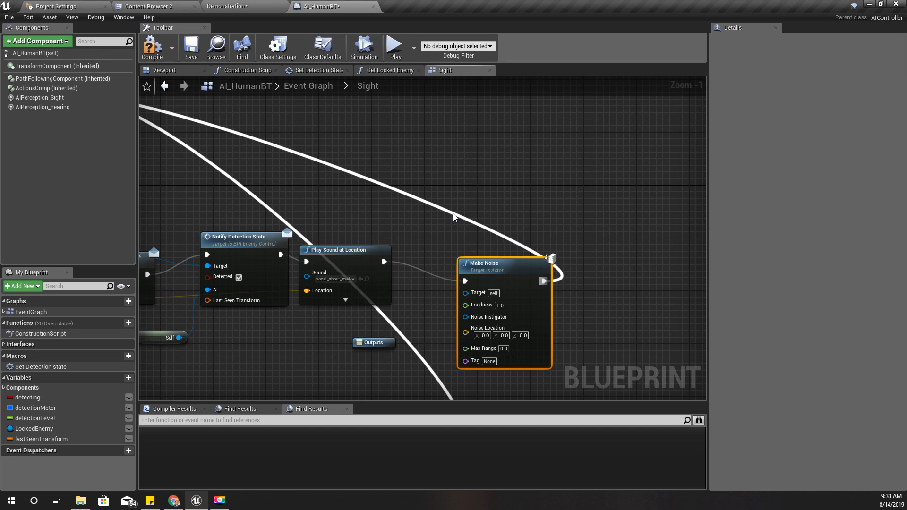
mouse_move(478, 292)
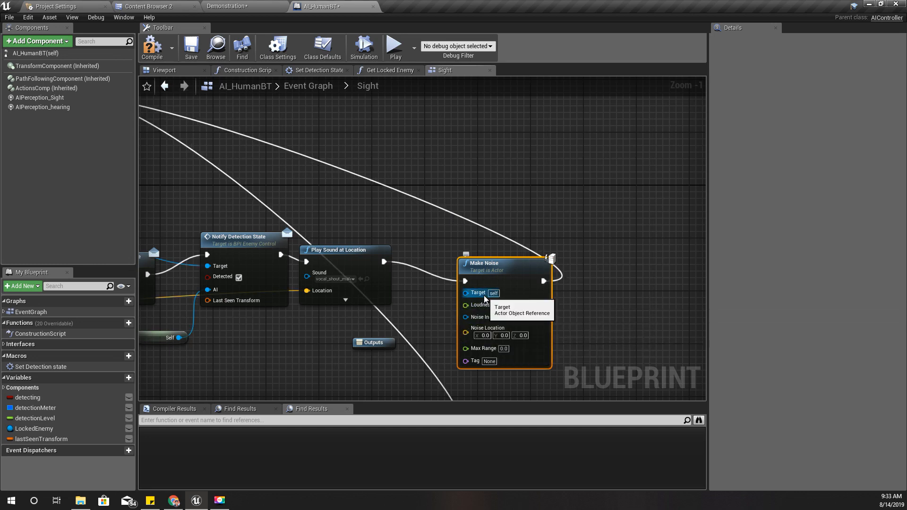
mouse_move(487, 317)
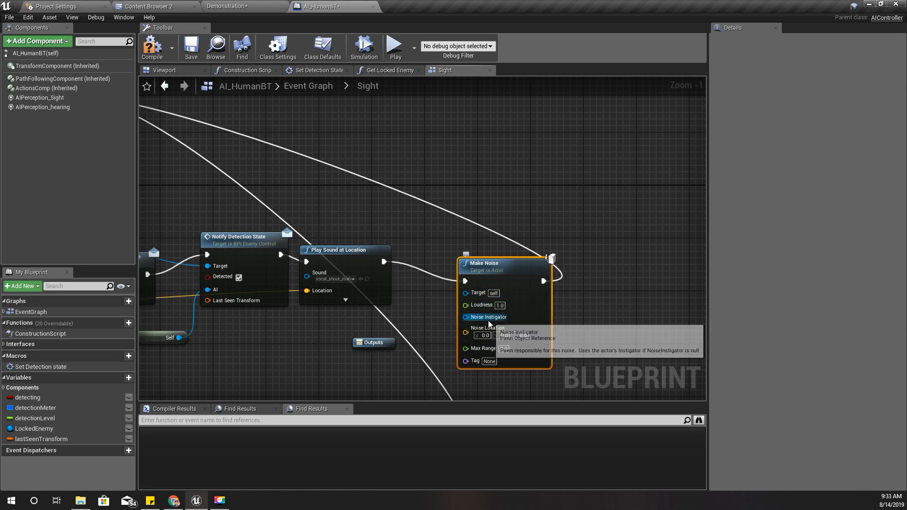
mouse_move(489, 318)
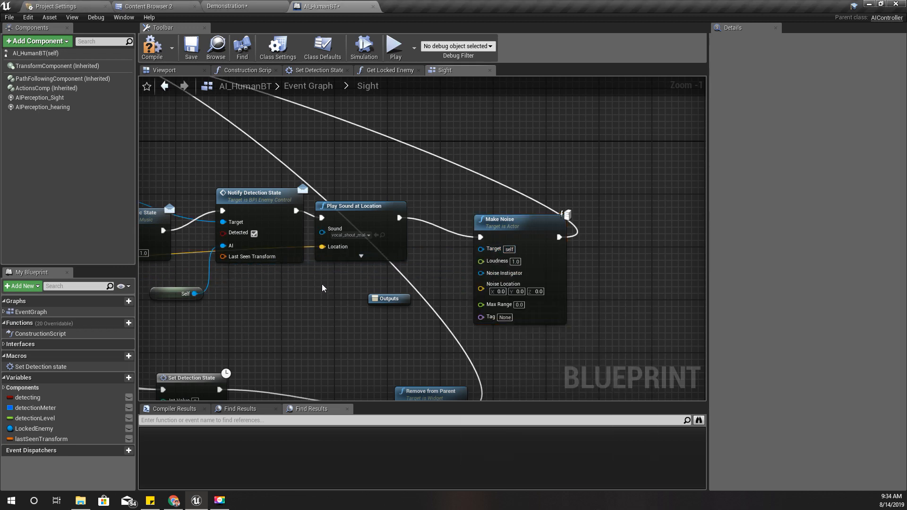
mouse_move(285, 313)
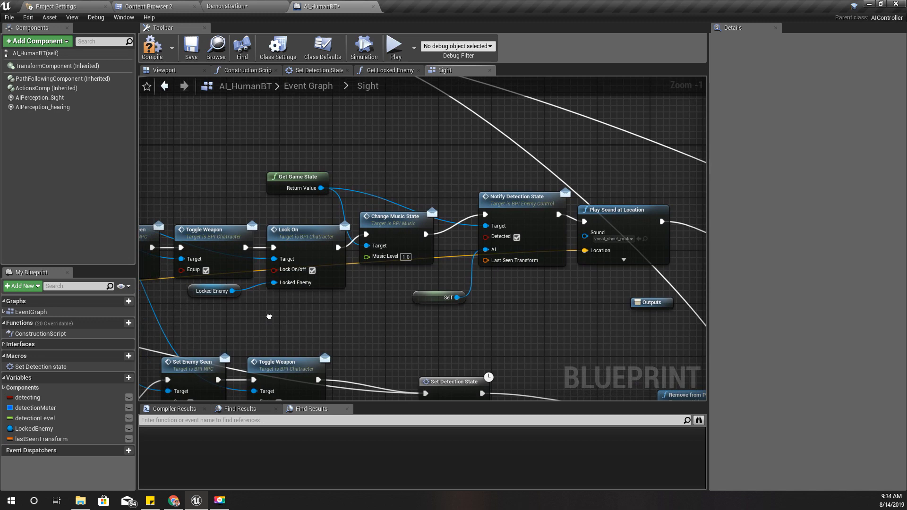
click(214, 305)
text(cast to paw)
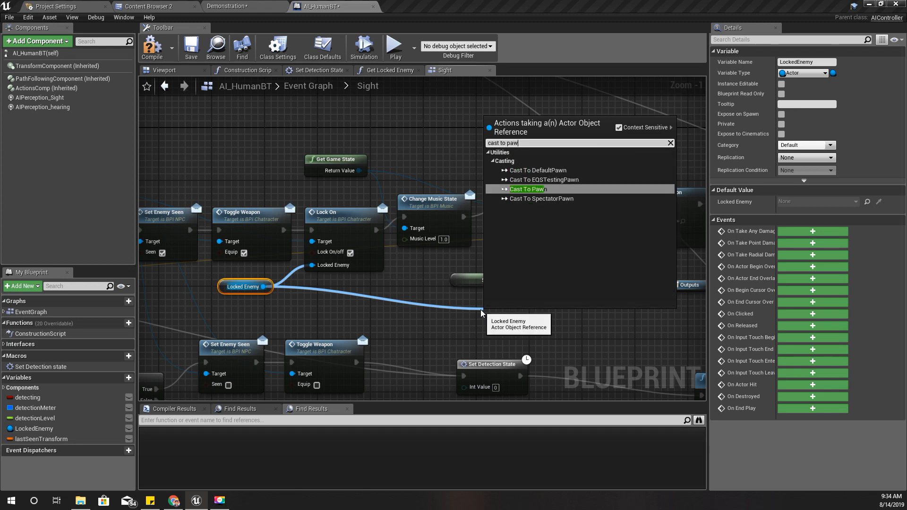
Cast Locked Enemy to Pawn and feed As Pawn into Make Noise's Noise Instigator
click(527, 189)
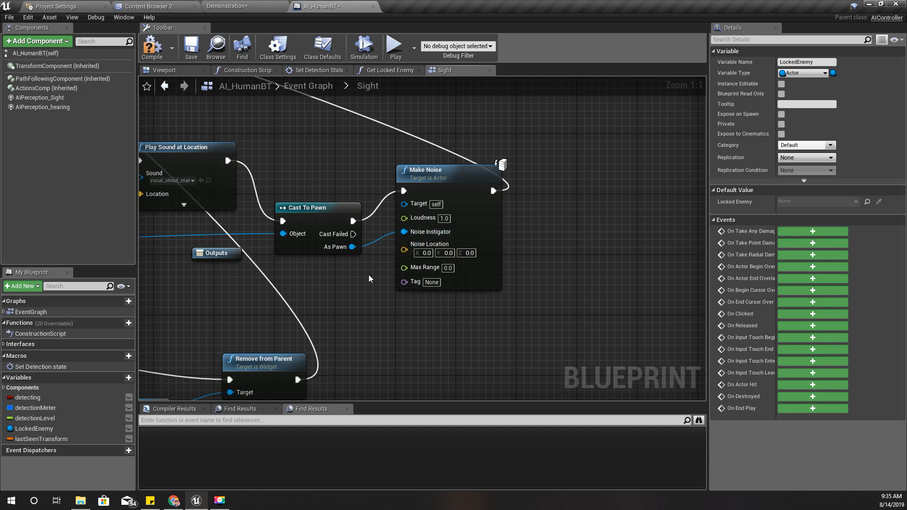
scroll(down, 3)
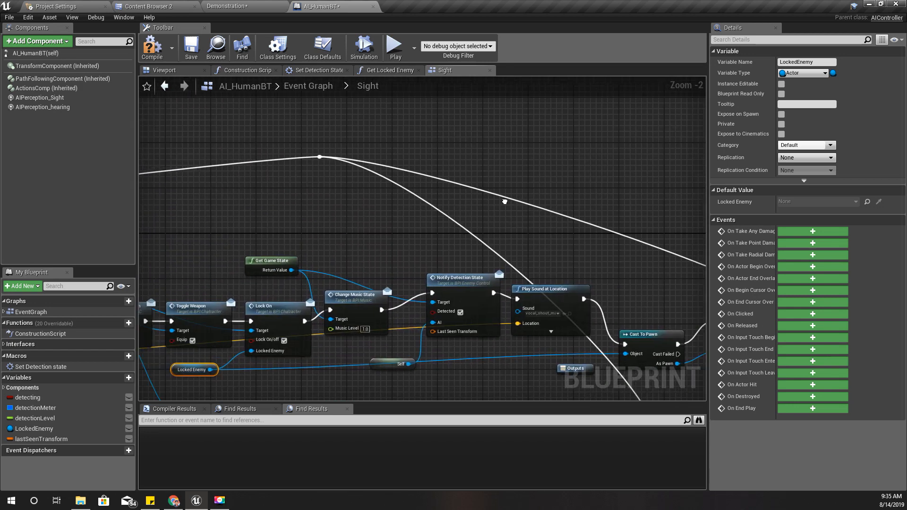
scroll(up, 3)
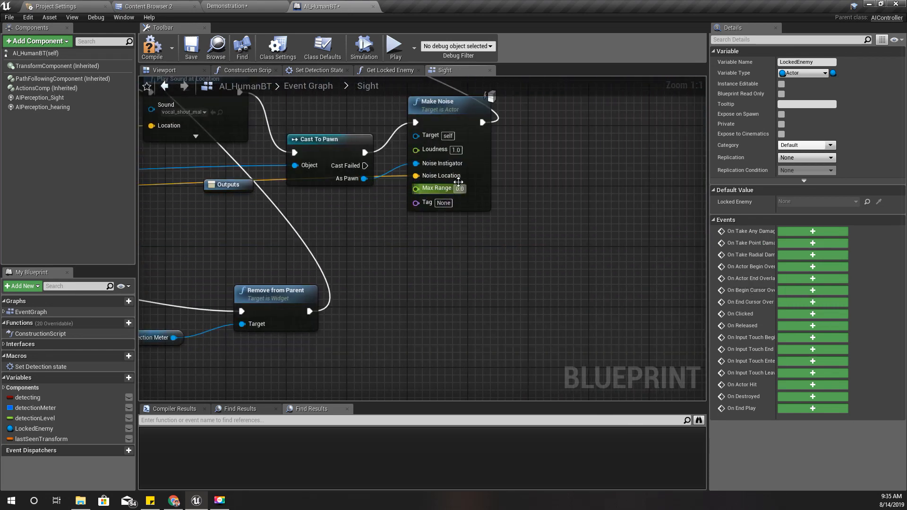
mouse_move(602, 259)
text(3000)
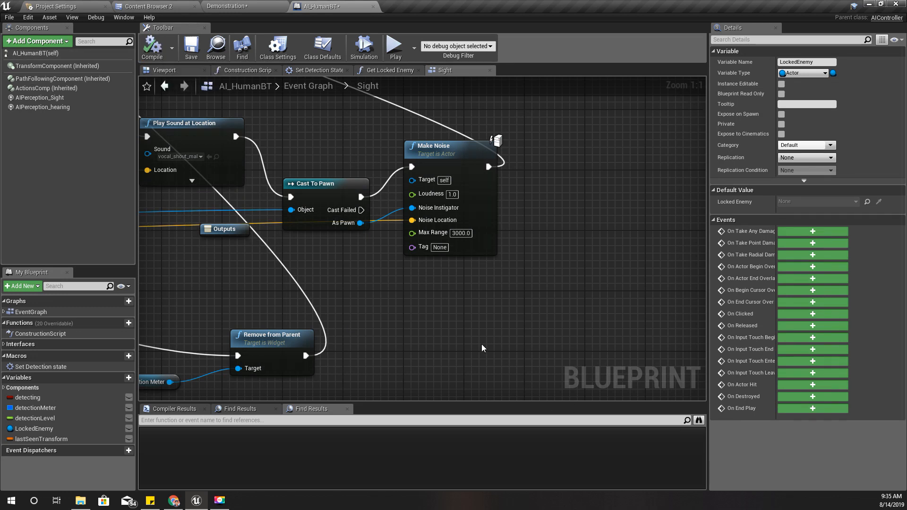
mouse_move(452, 241)
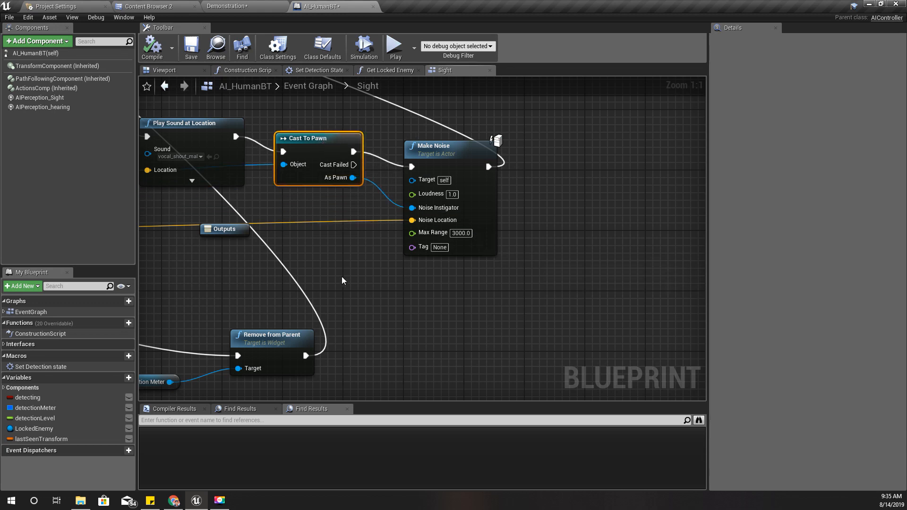
mouse_move(239, 277)
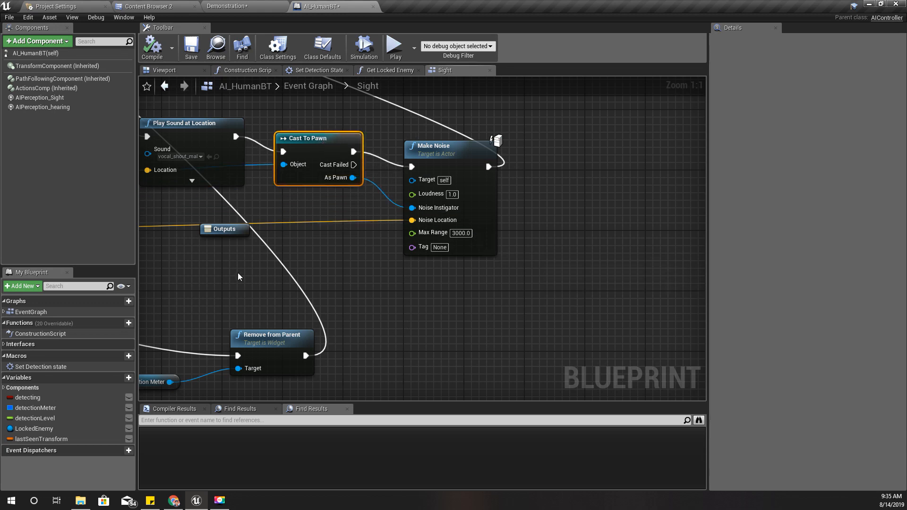
Give Make Noise a Max Range of 3000 and run the courtyard level in play mode
click(395, 47)
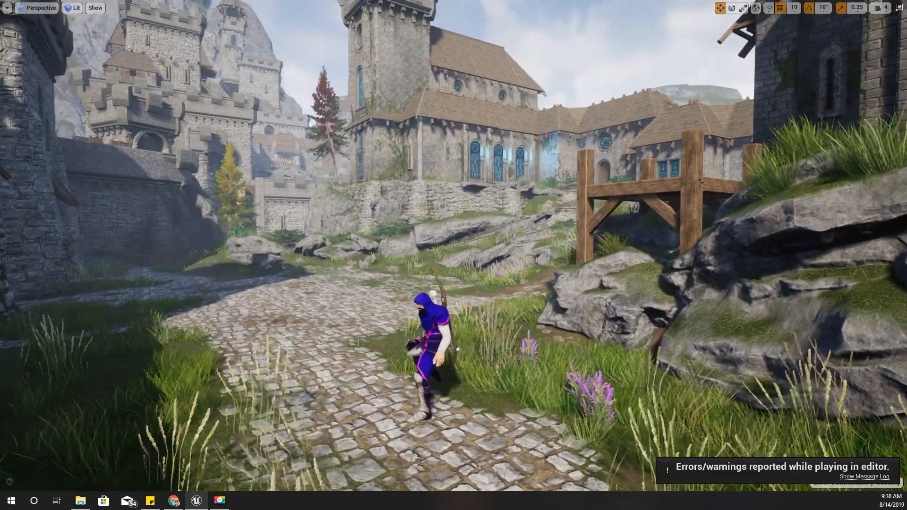
Browse the CodeLikeMe Patreon posts and tiers, ending back at the creator header
click(173, 500)
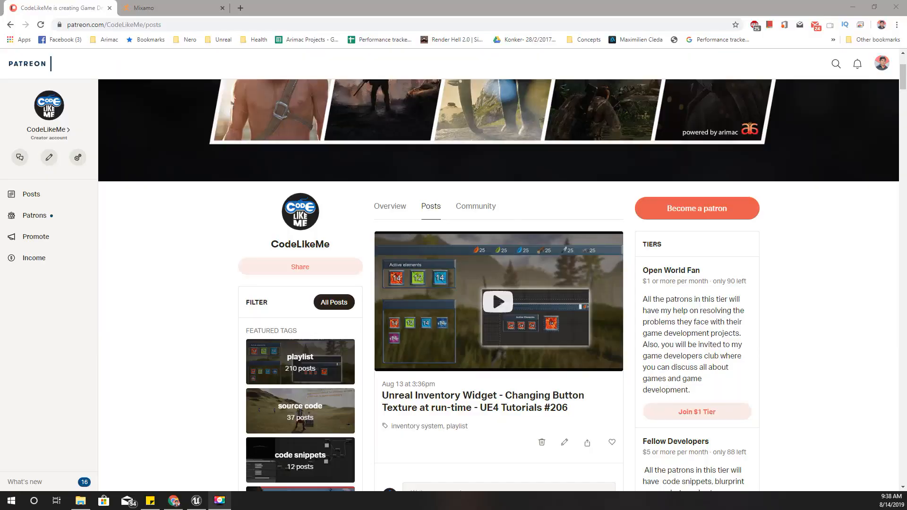
scroll(up, 3)
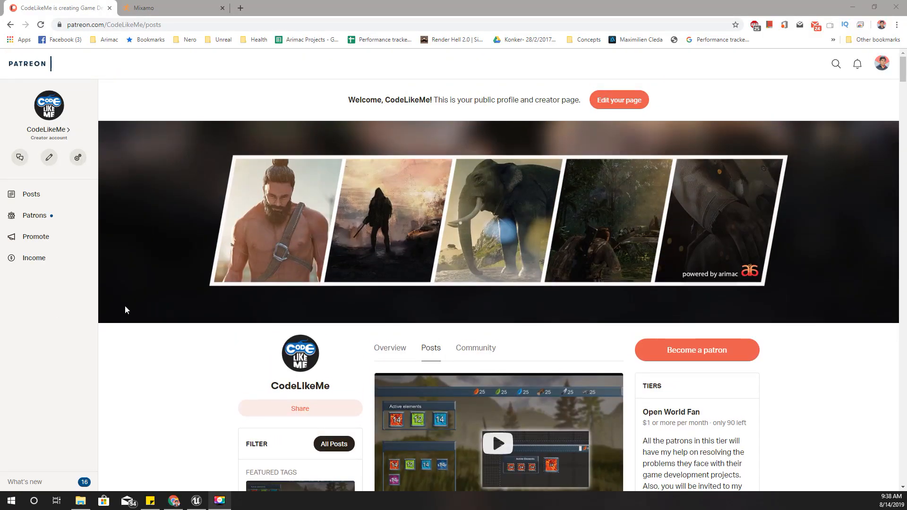
scroll(down, 3)
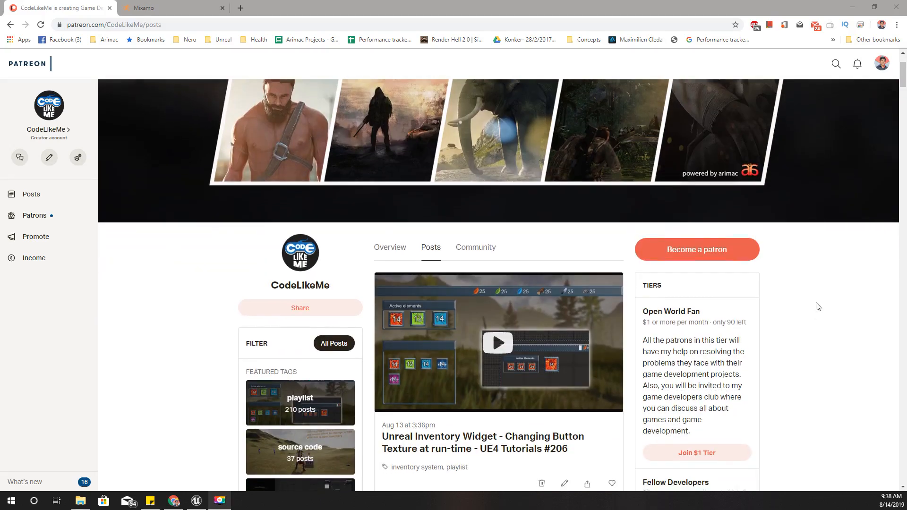
scroll(down, 3)
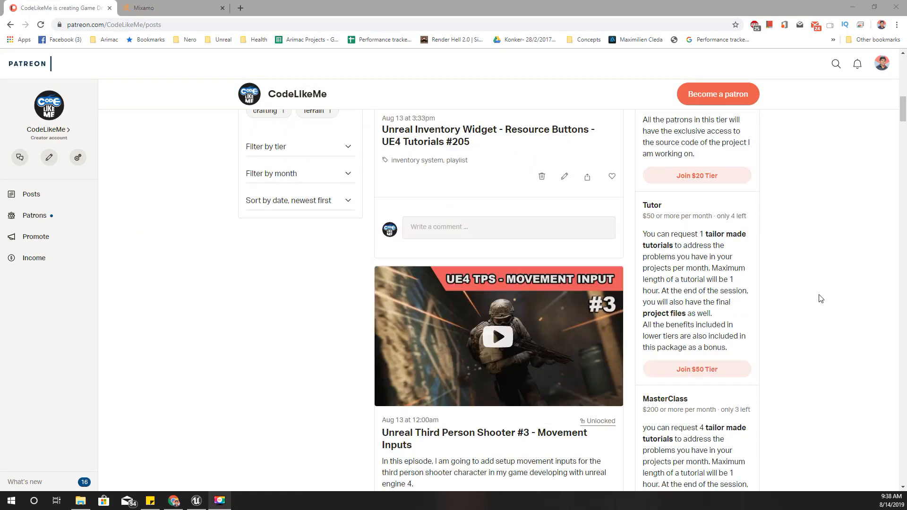
mouse_move(593, 365)
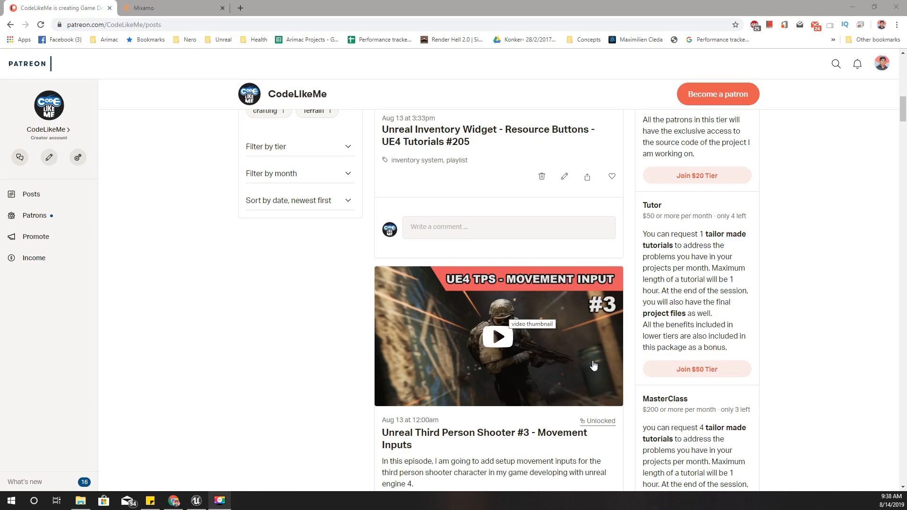
scroll(down, 3)
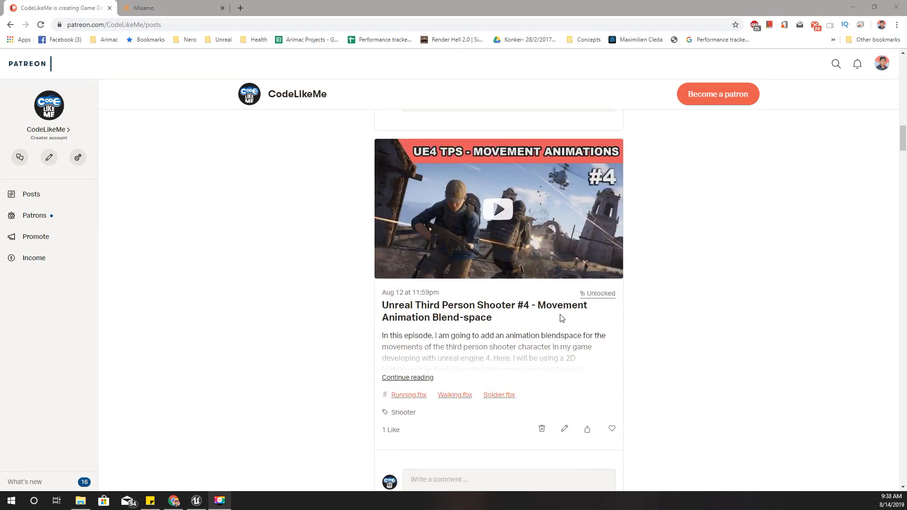
scroll(down, 3)
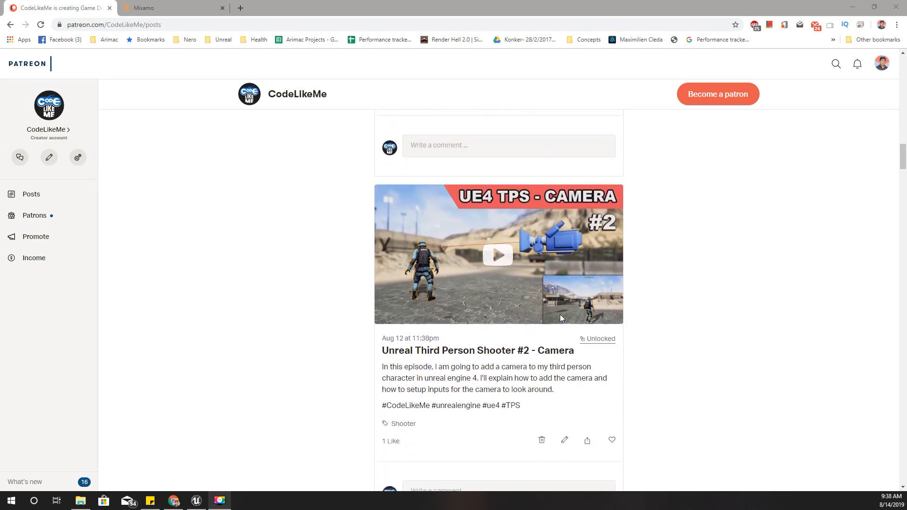
scroll(down, 3)
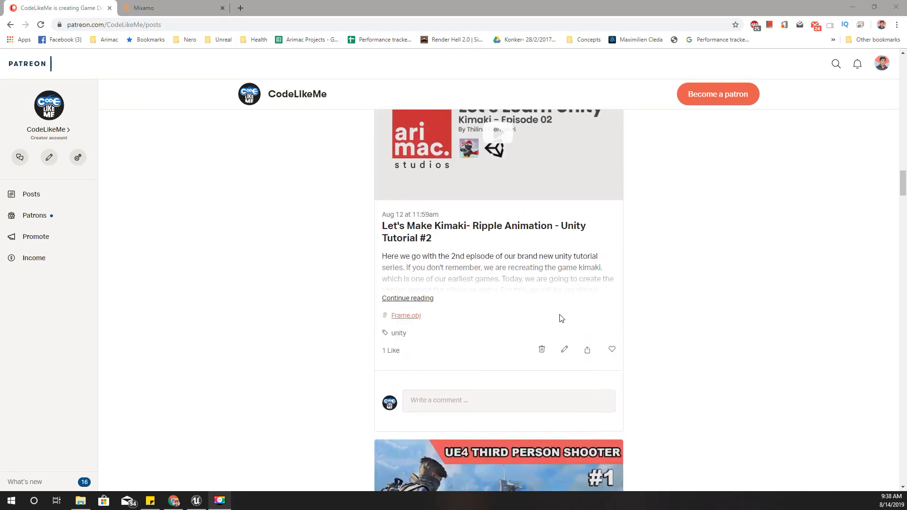
scroll(down, 3)
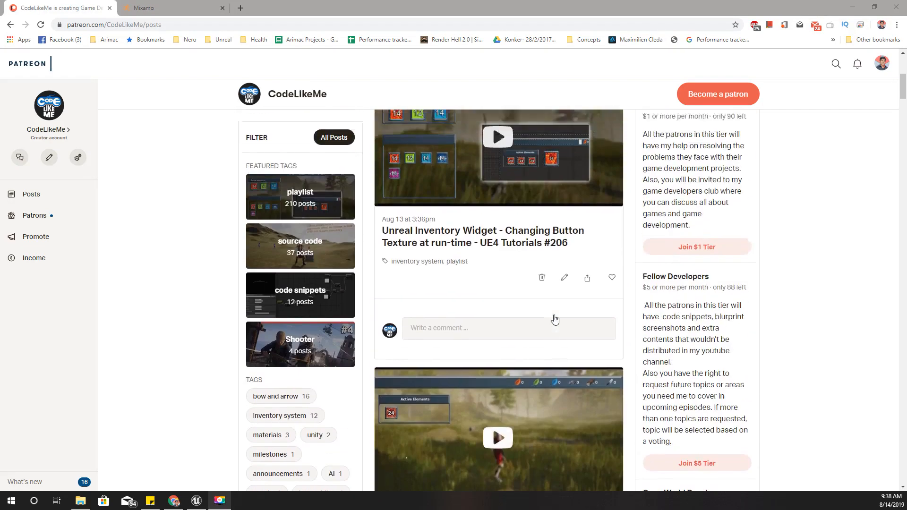
scroll(up, 3)
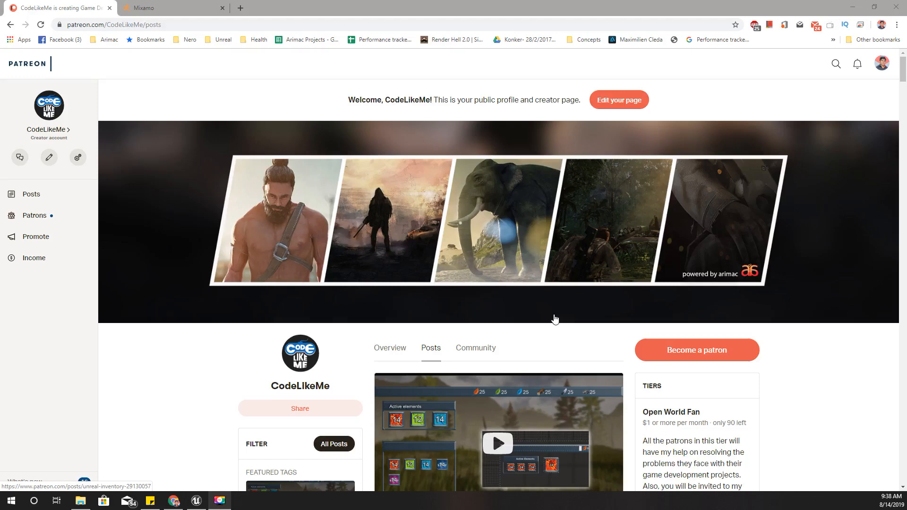
scroll(down, 3)
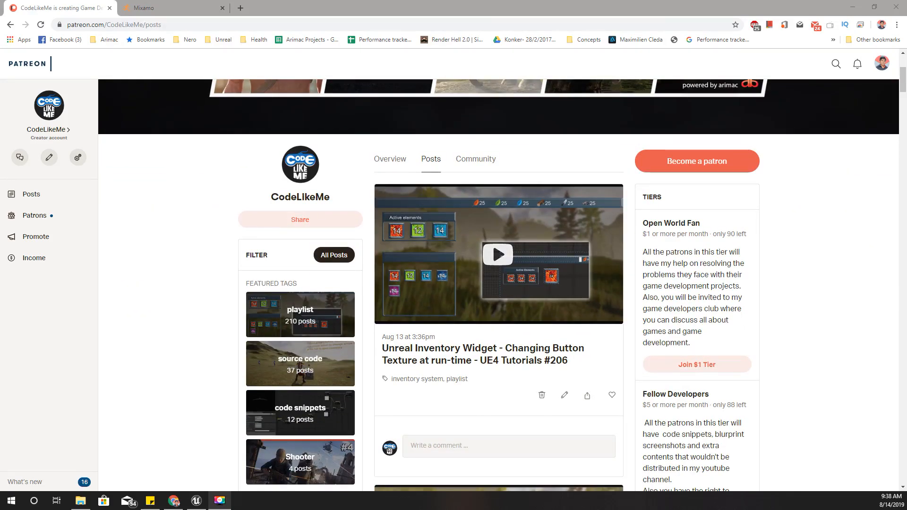